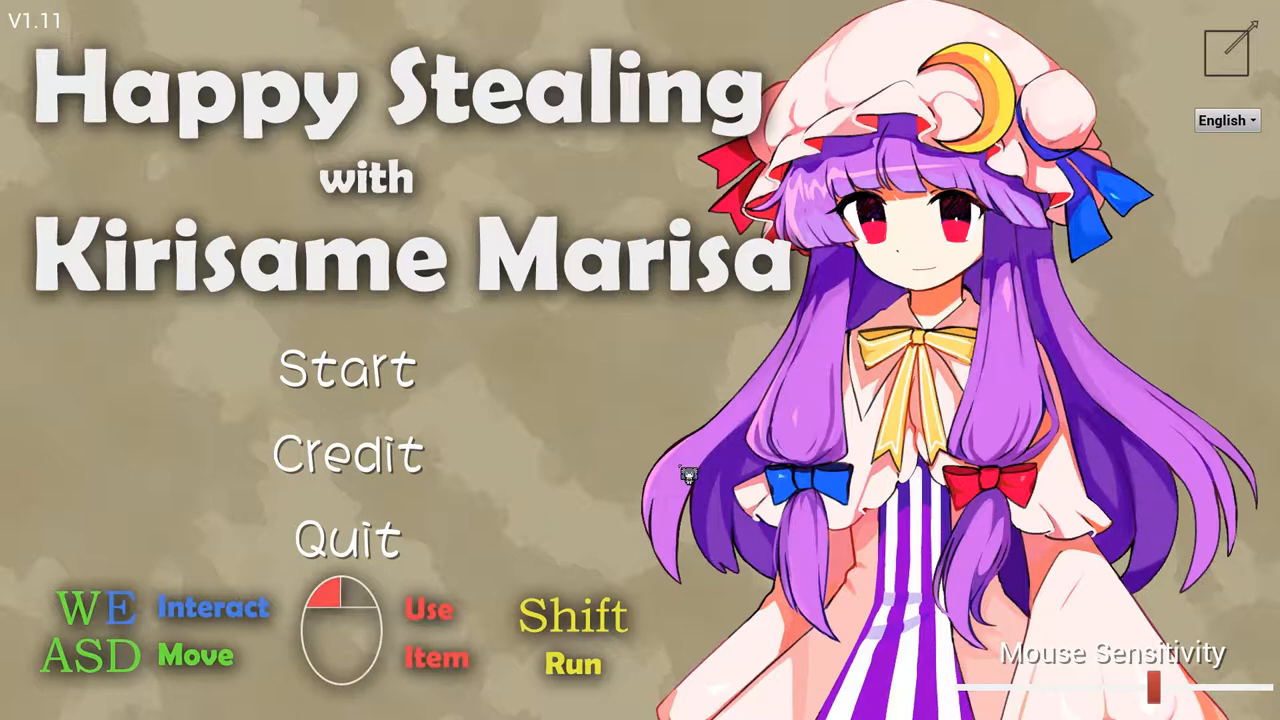
mouse_move(348, 452)
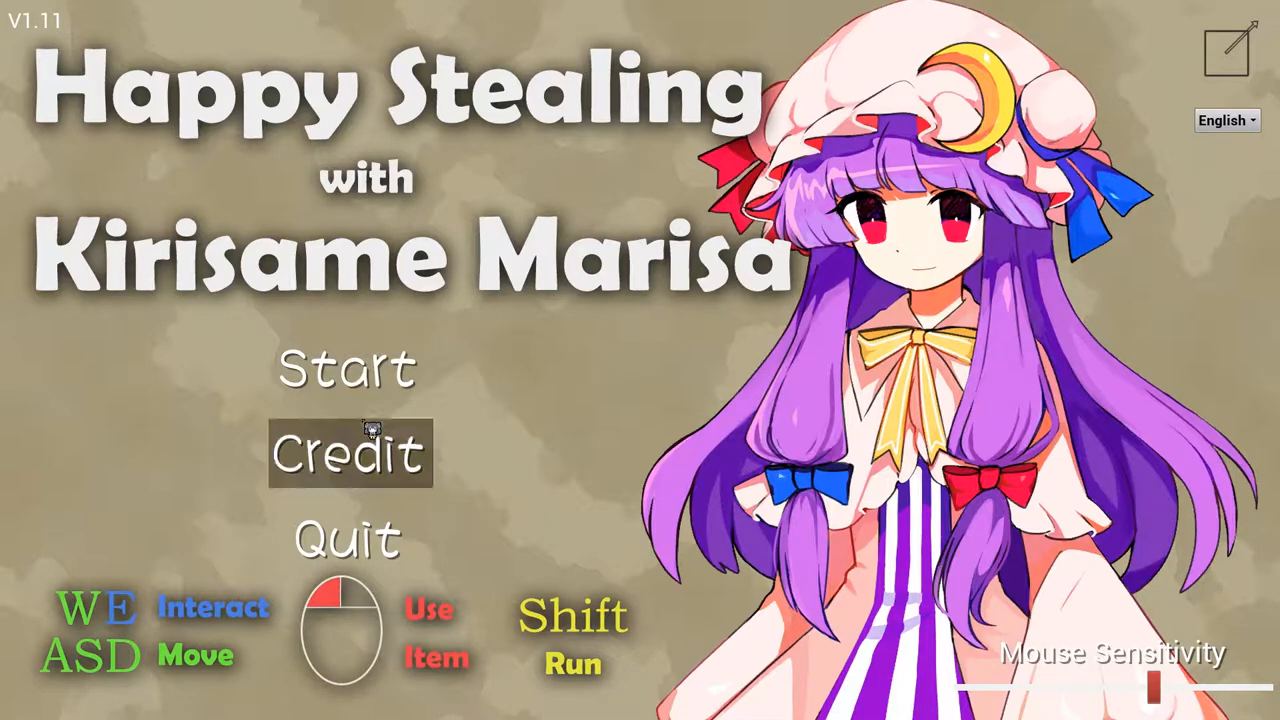
mouse_move(350, 368)
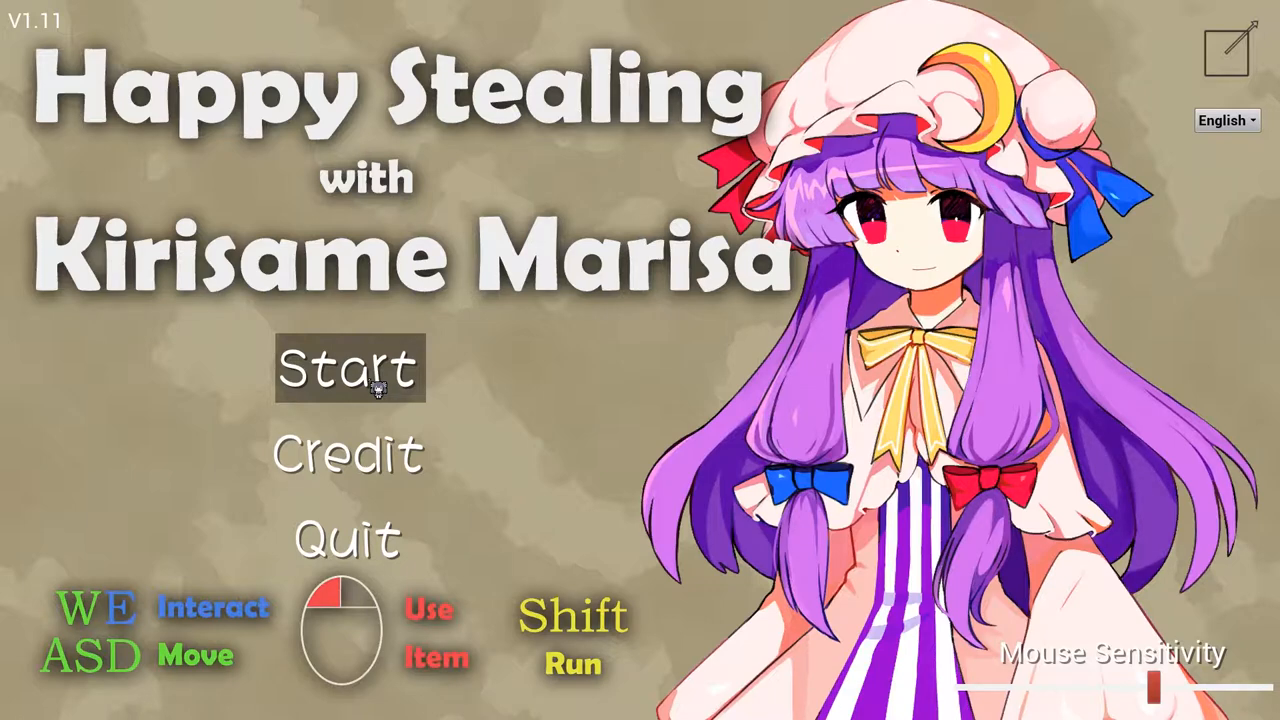
Step: Start a new game from the title menu
click(348, 368)
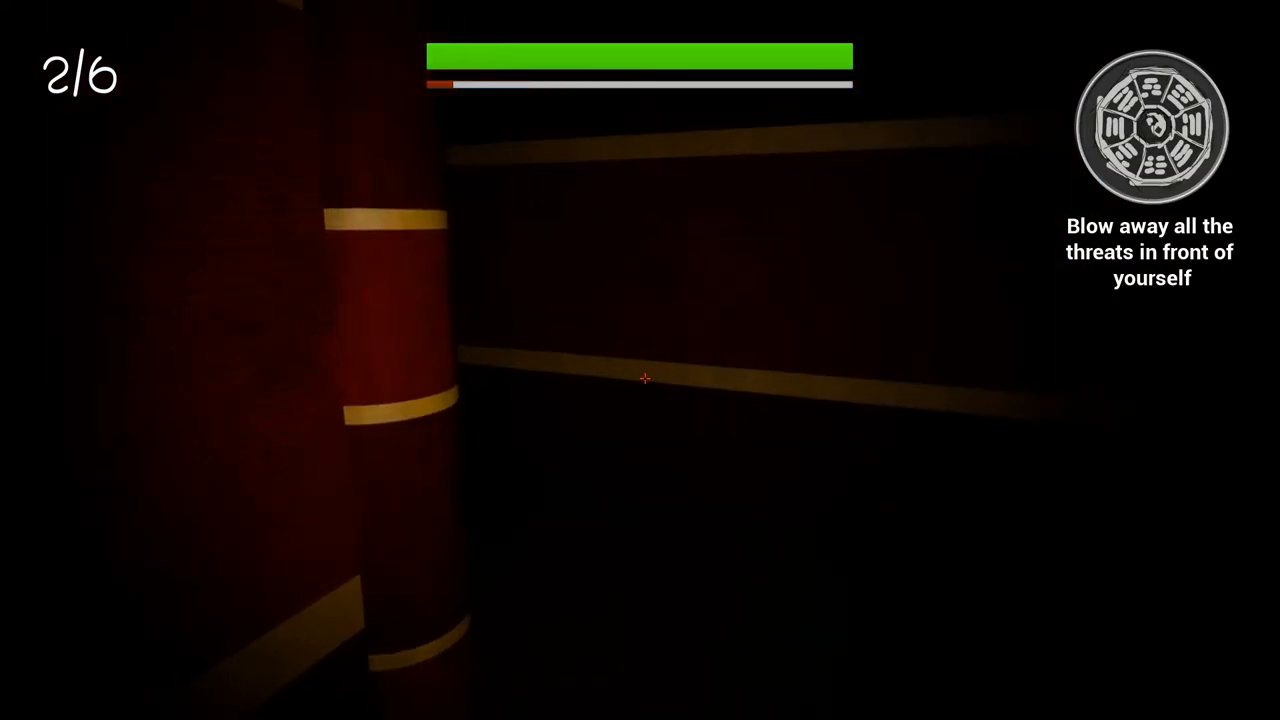
mouse_move(640, 378)
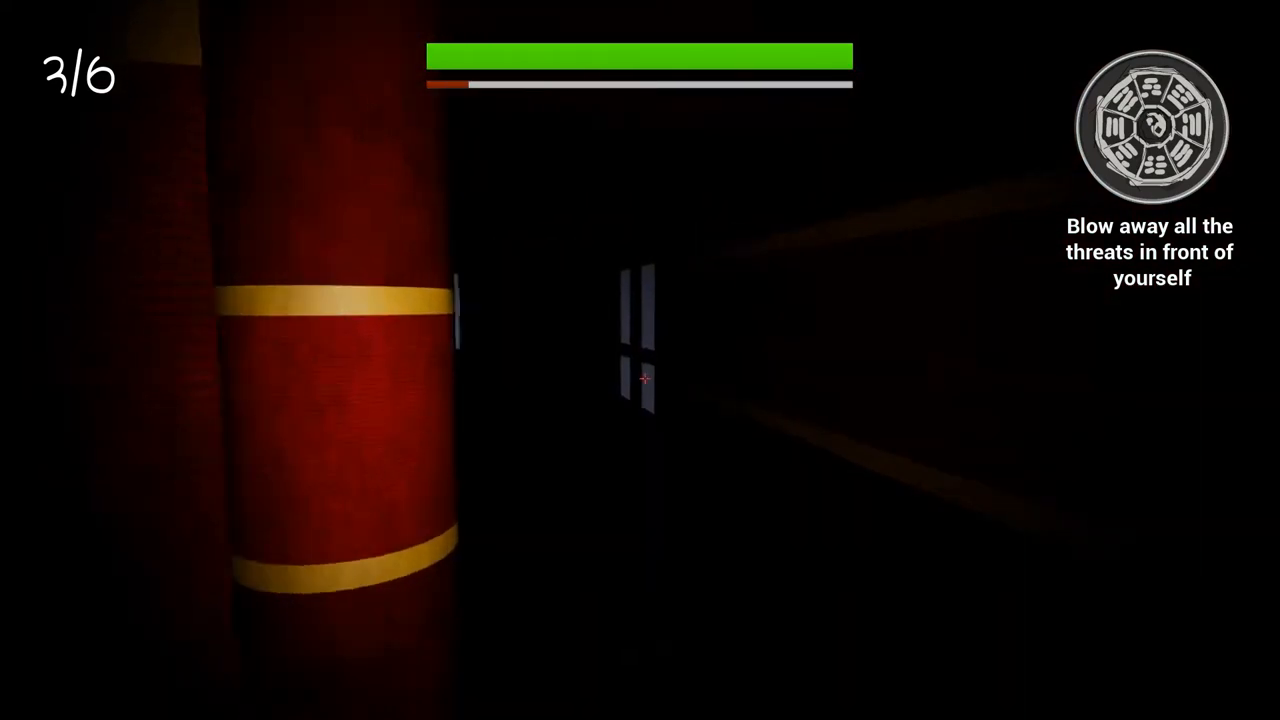
mouse_move(640, 378)
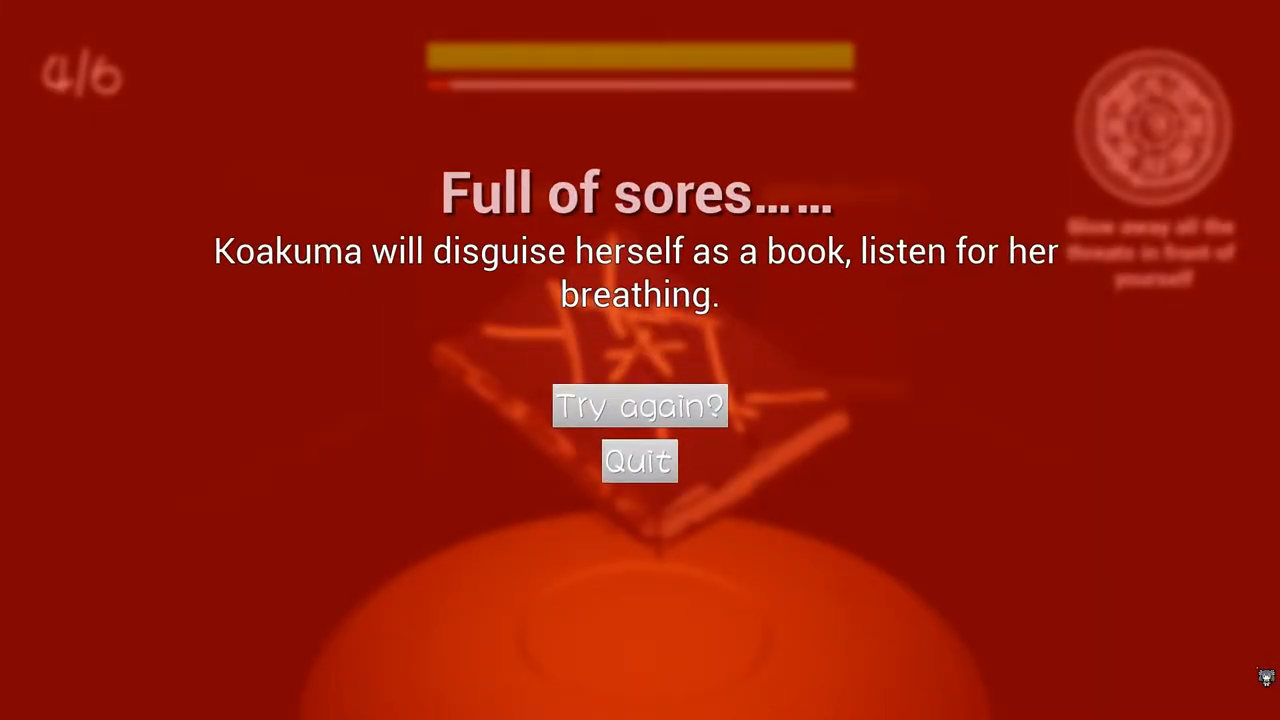
click(640, 406)
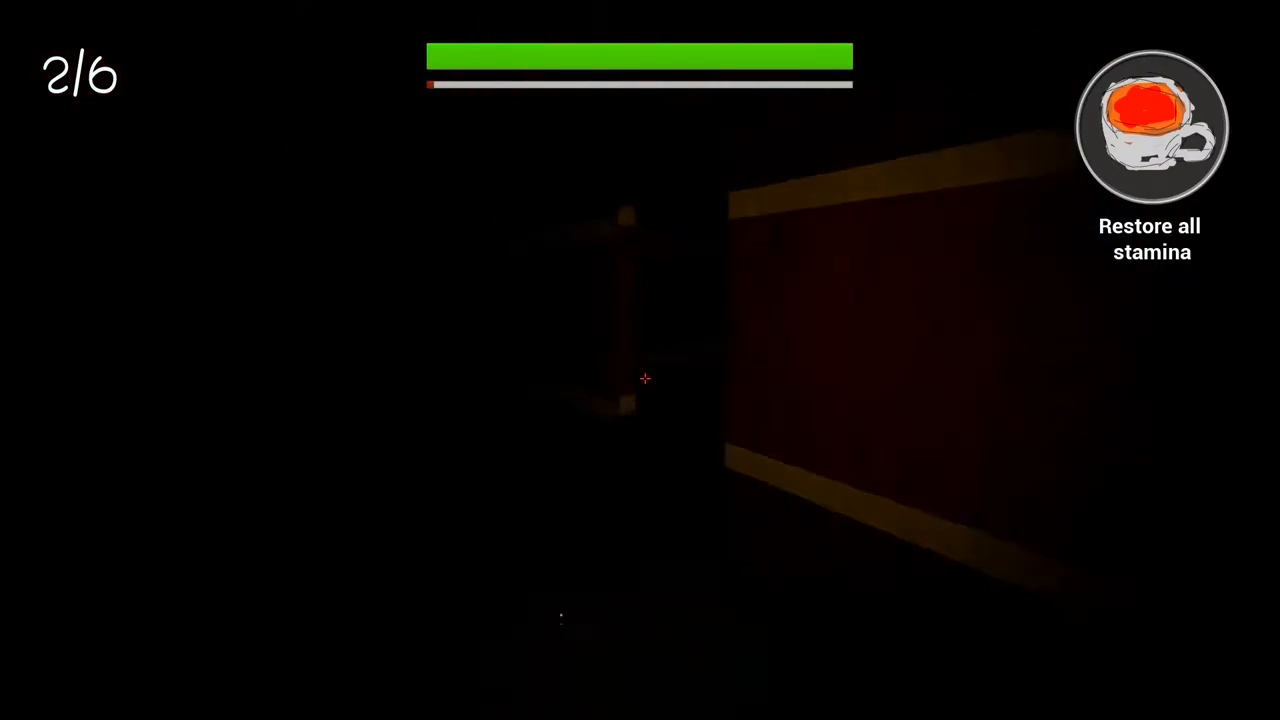
mouse_move(640, 378)
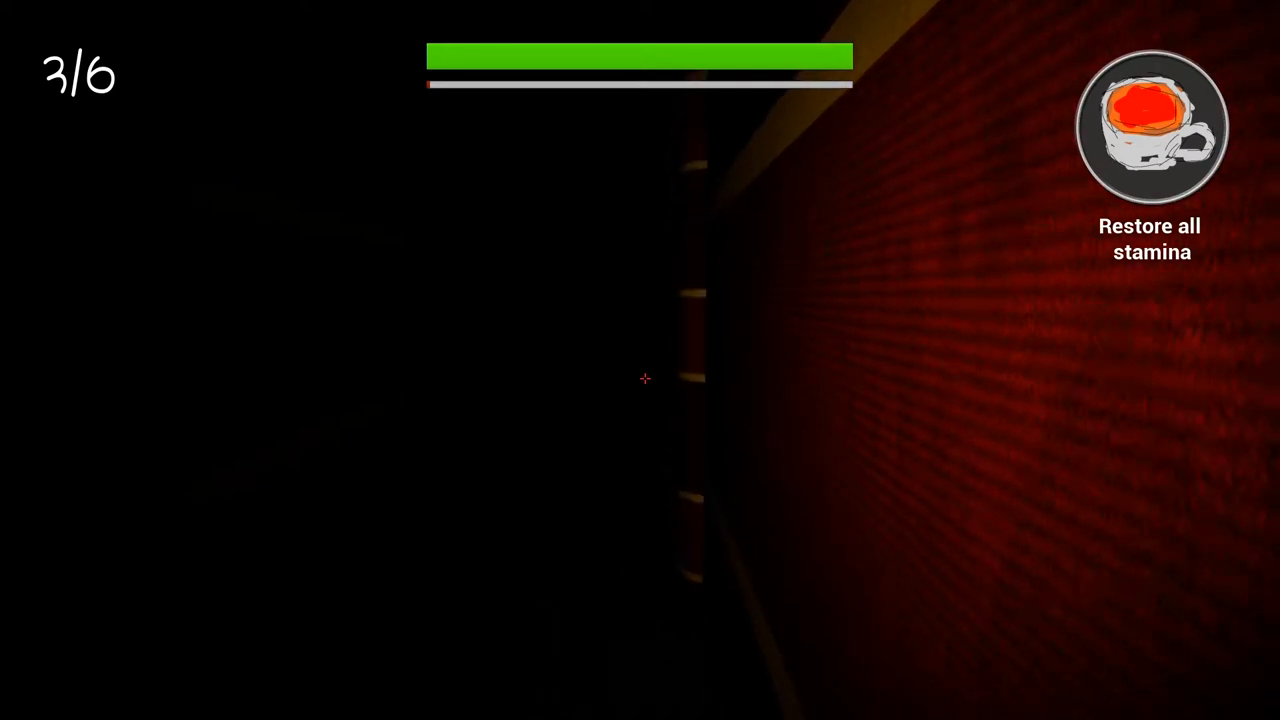
mouse_move(640, 360)
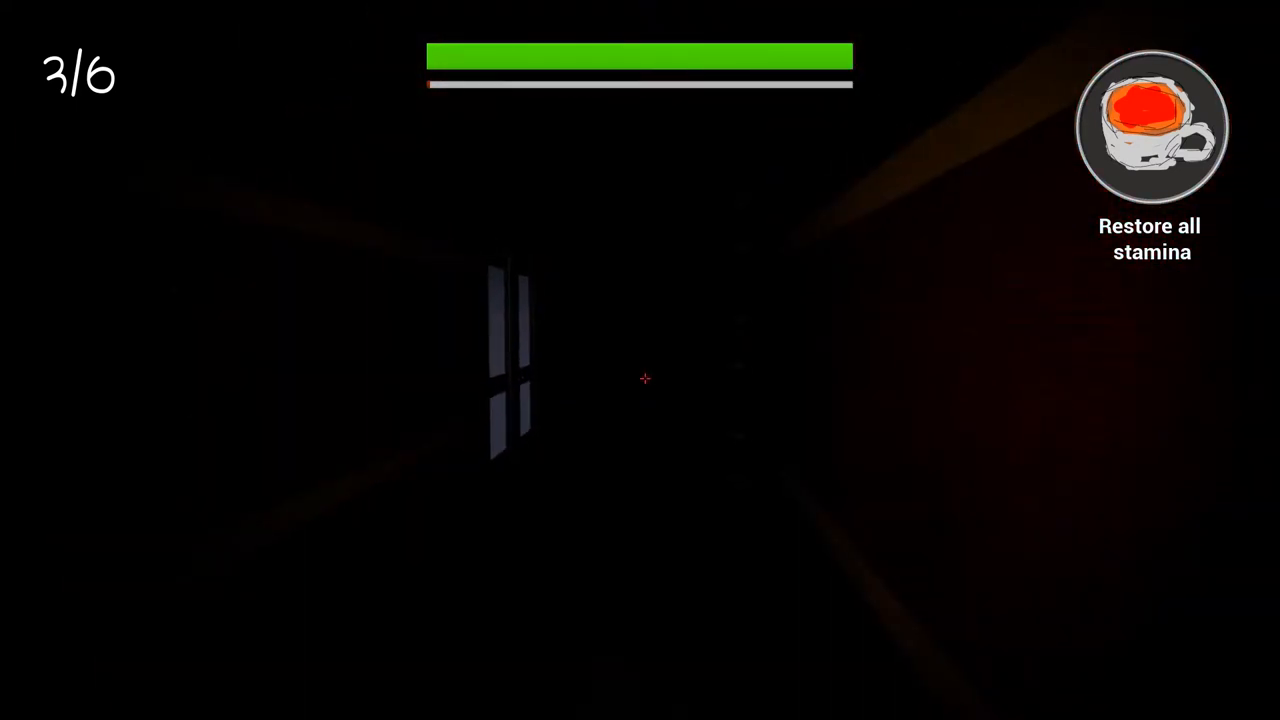
mouse_move(640, 360)
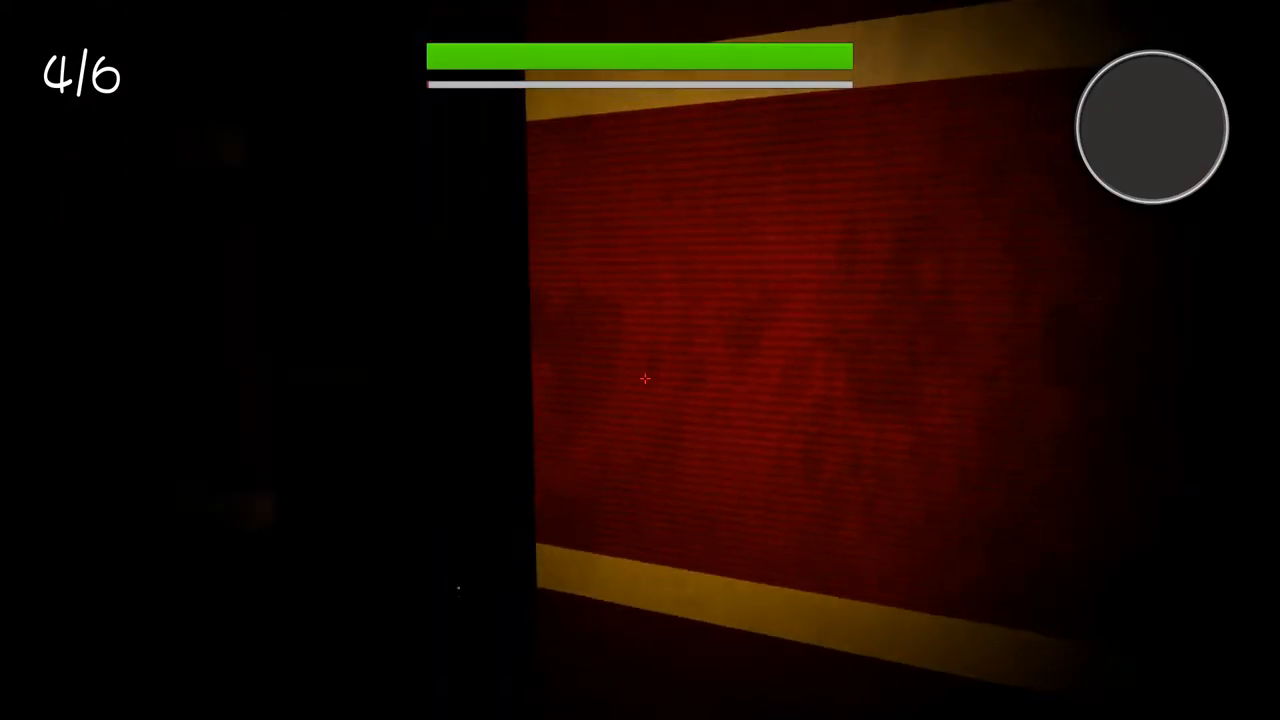
mouse_move(640, 380)
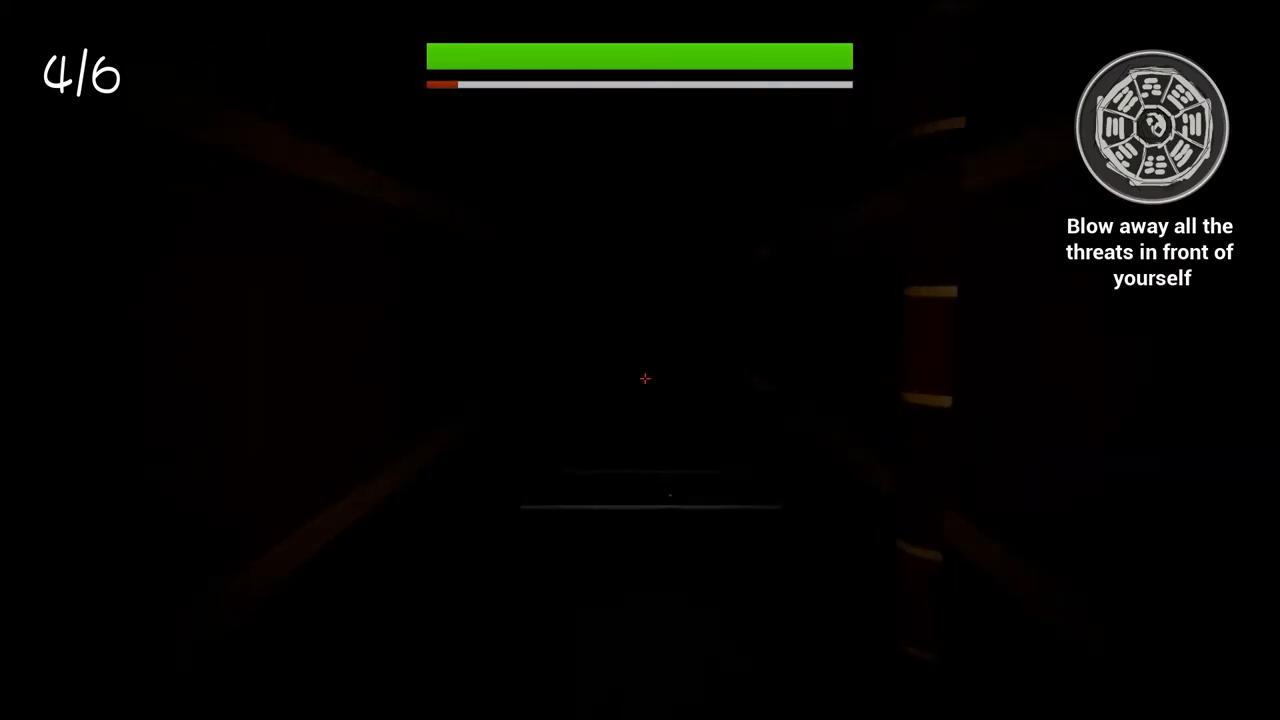
mouse_move(640, 378)
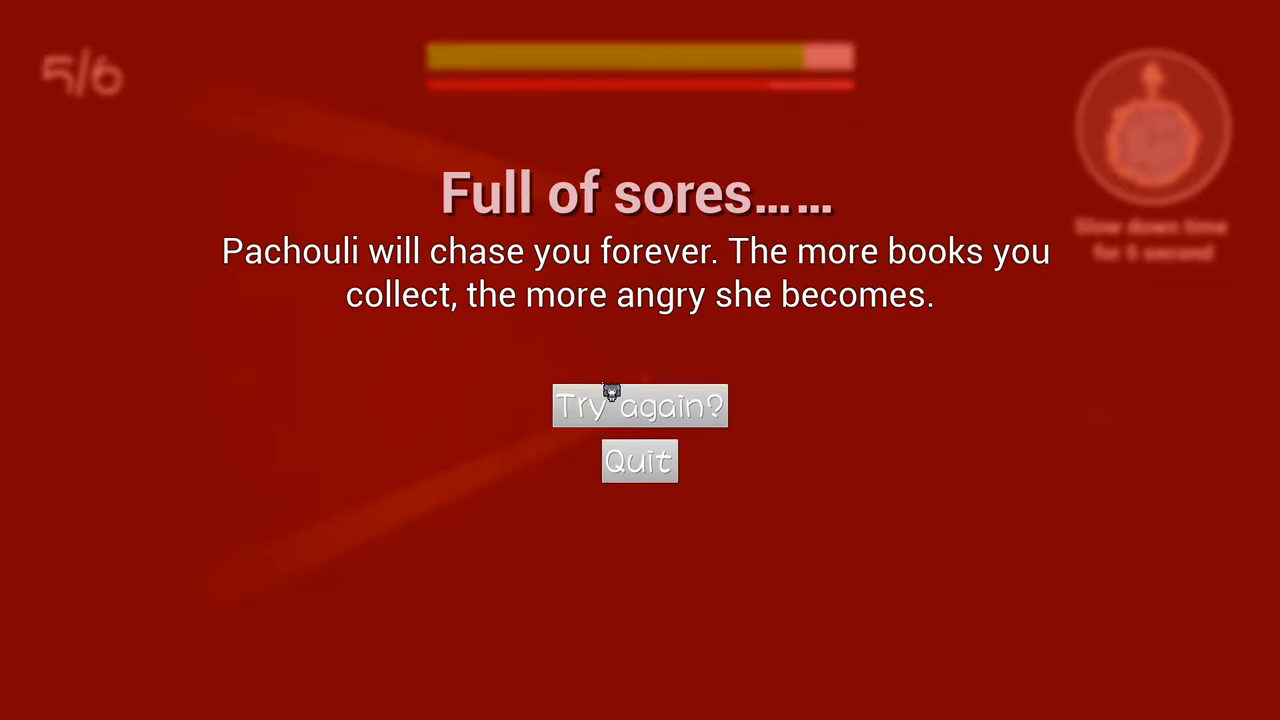
Step: Choose 'Try again?' on the game-over screen to begin a fresh attempt
click(640, 406)
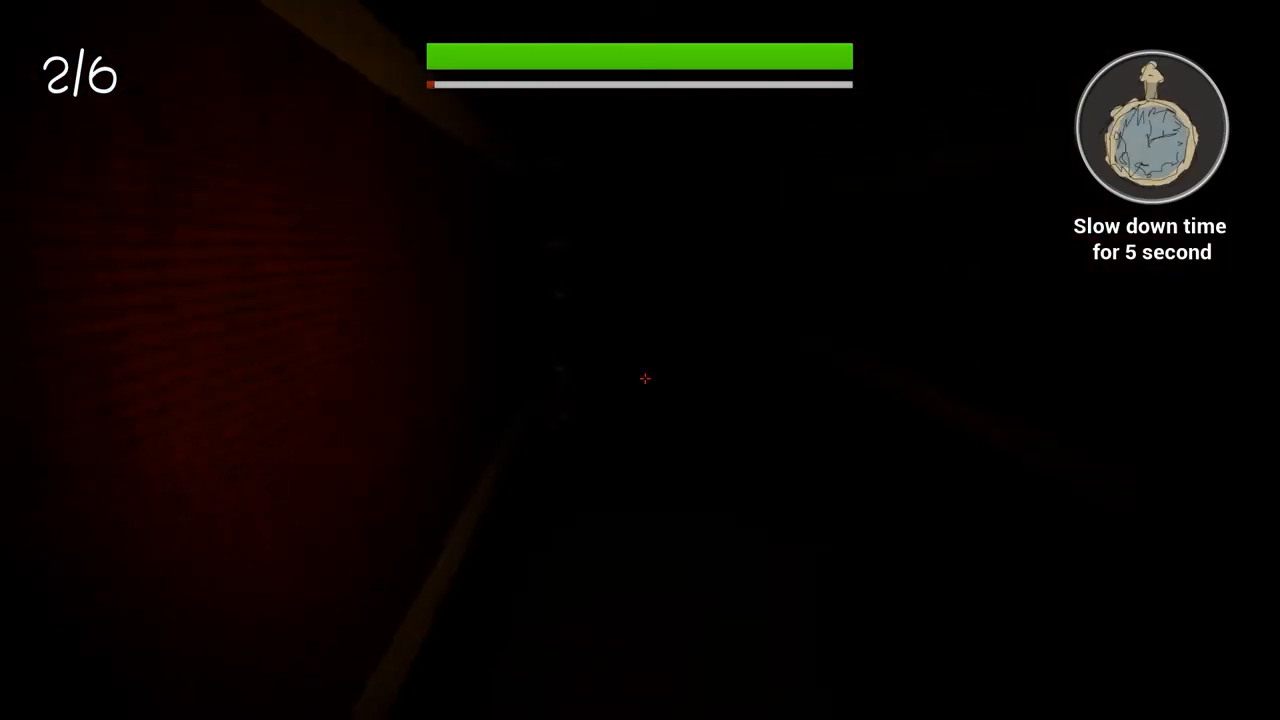
mouse_move(640, 380)
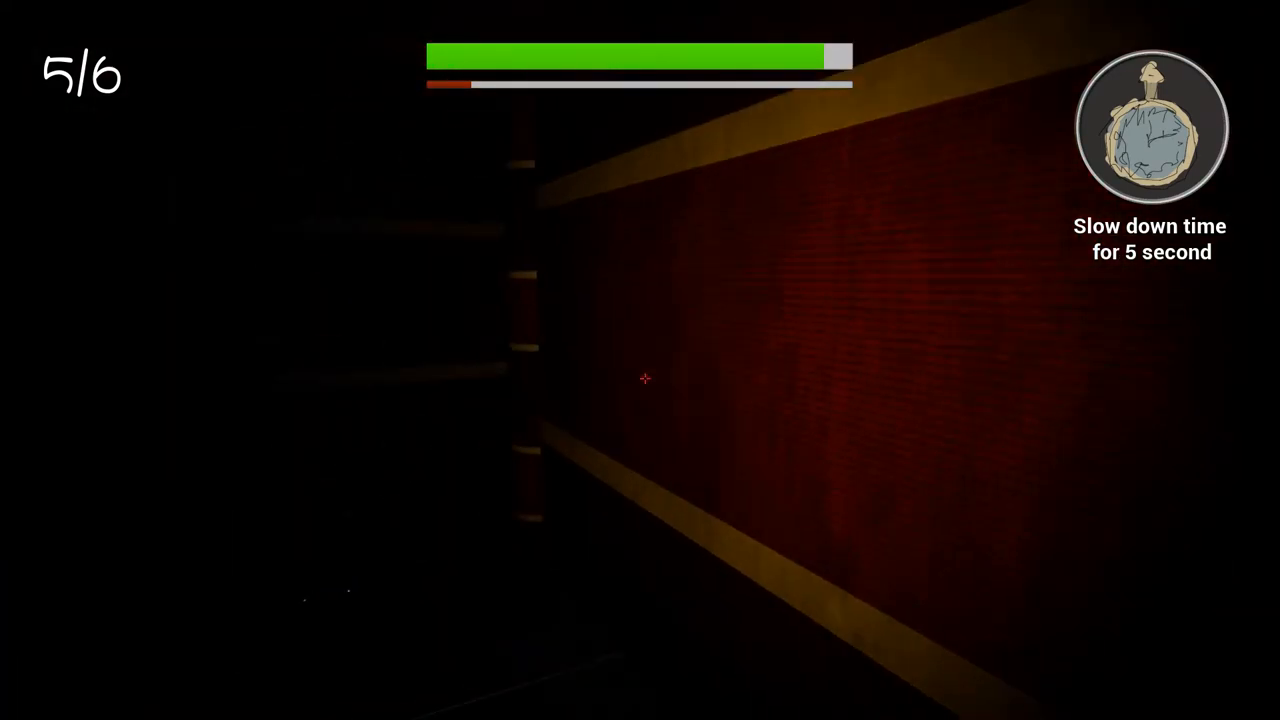
mouse_move(644, 378)
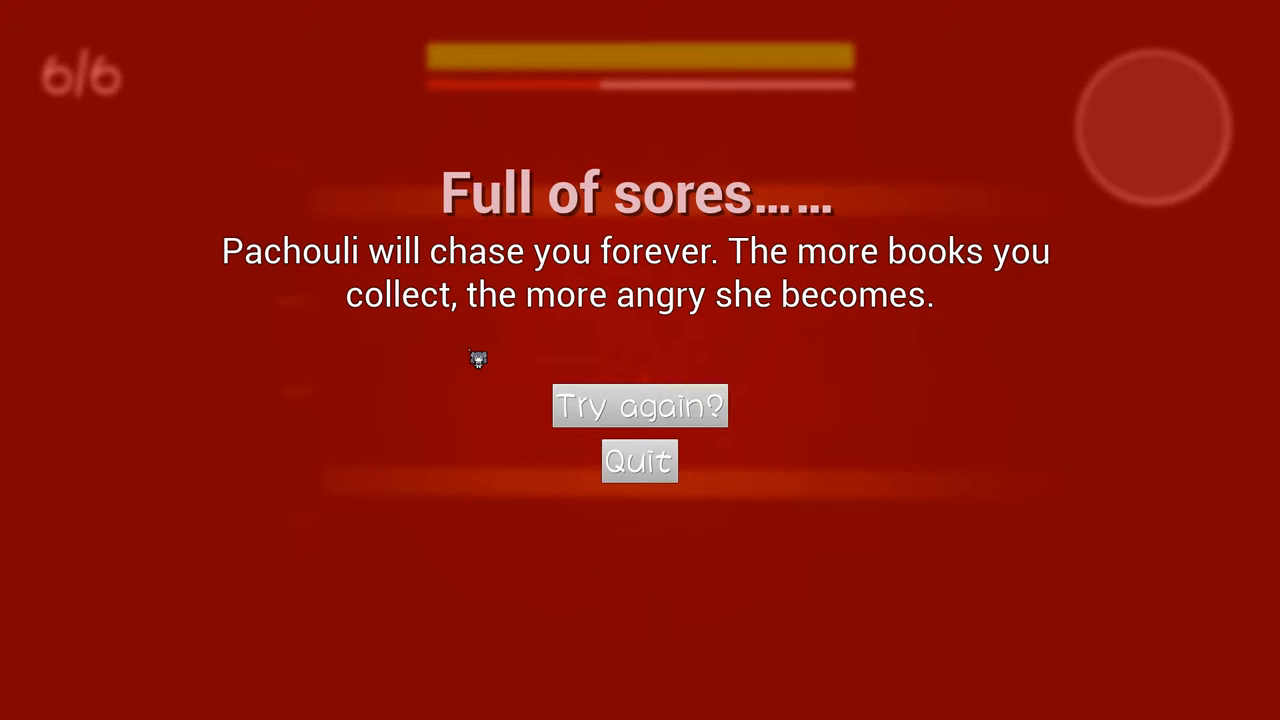
mouse_move(610, 390)
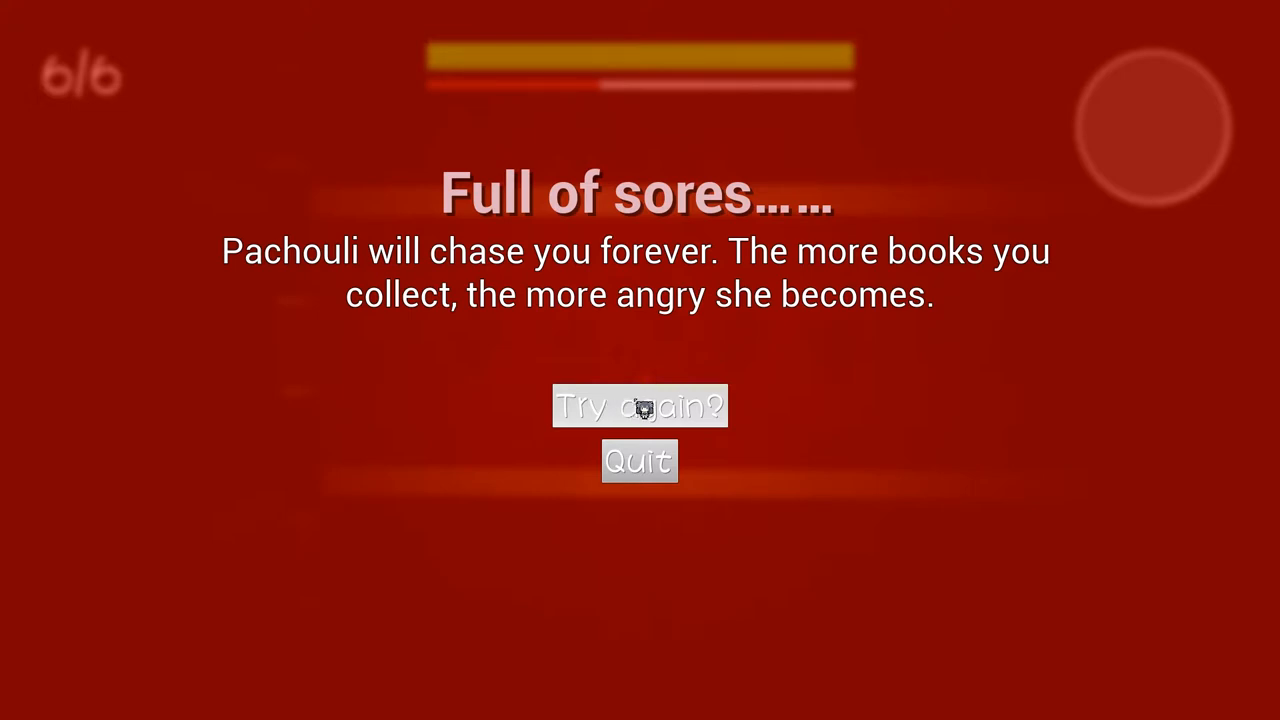
click(640, 406)
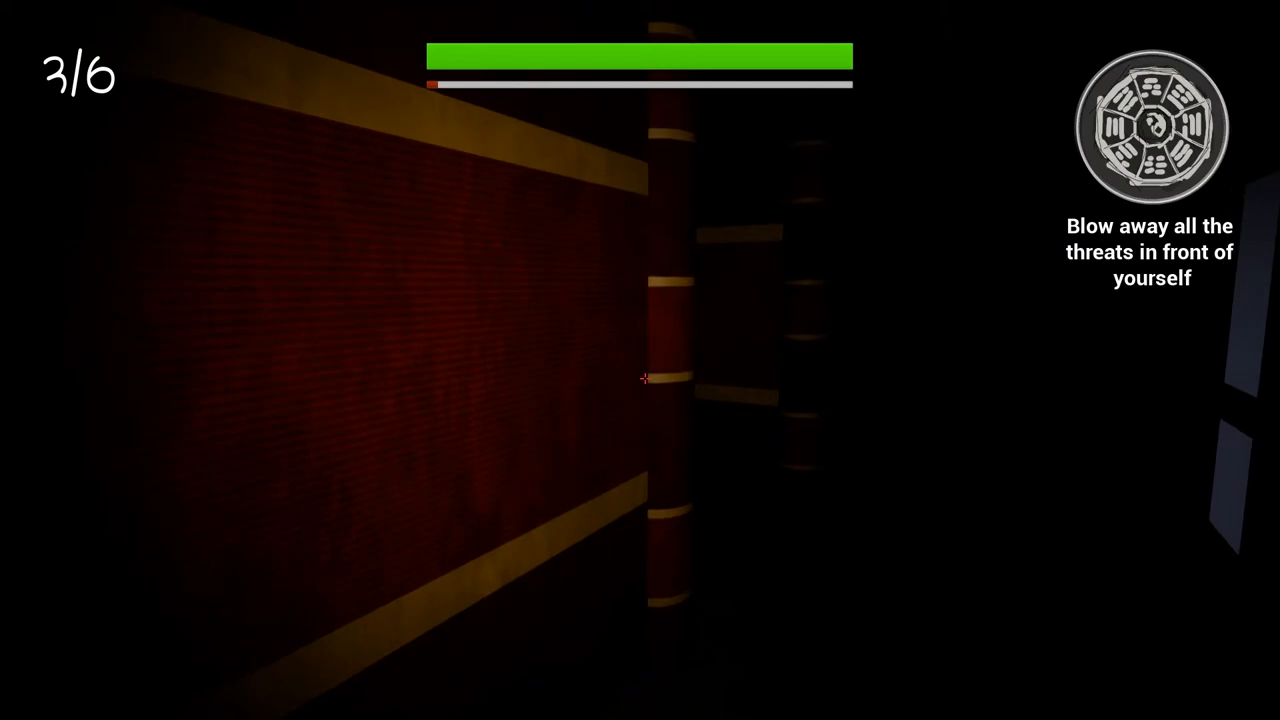
mouse_move(640, 378)
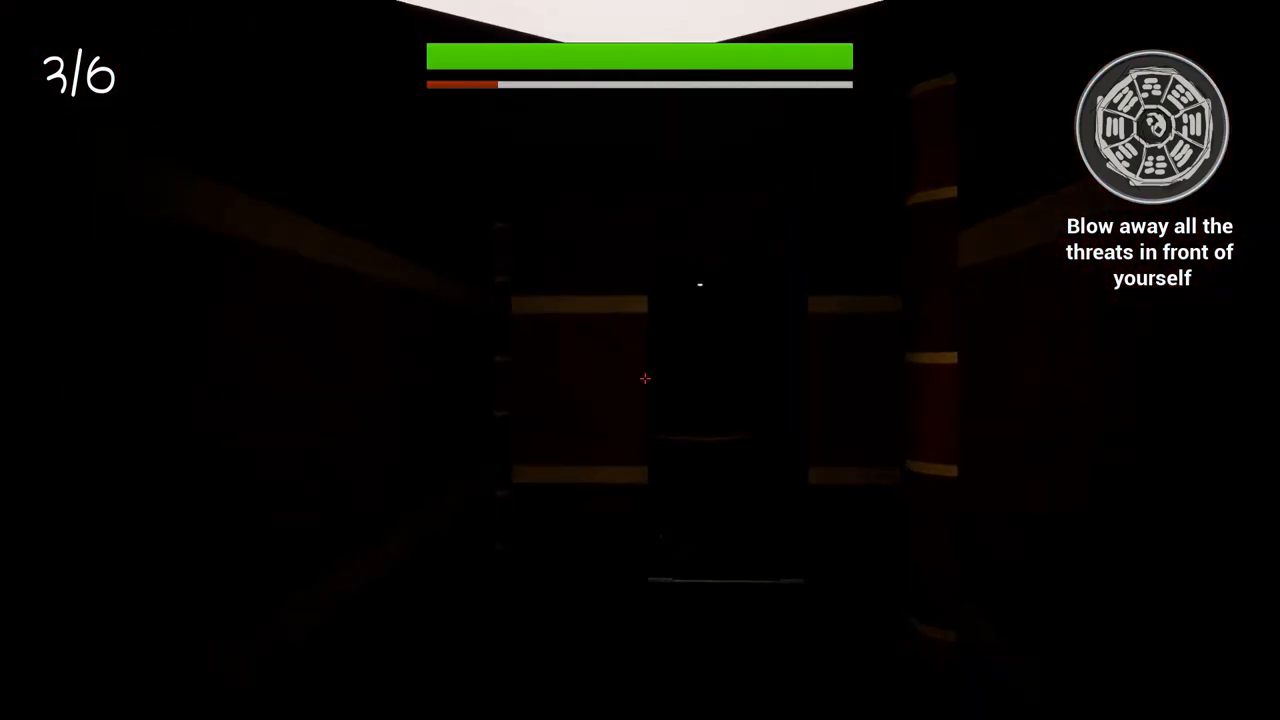
mouse_move(640, 378)
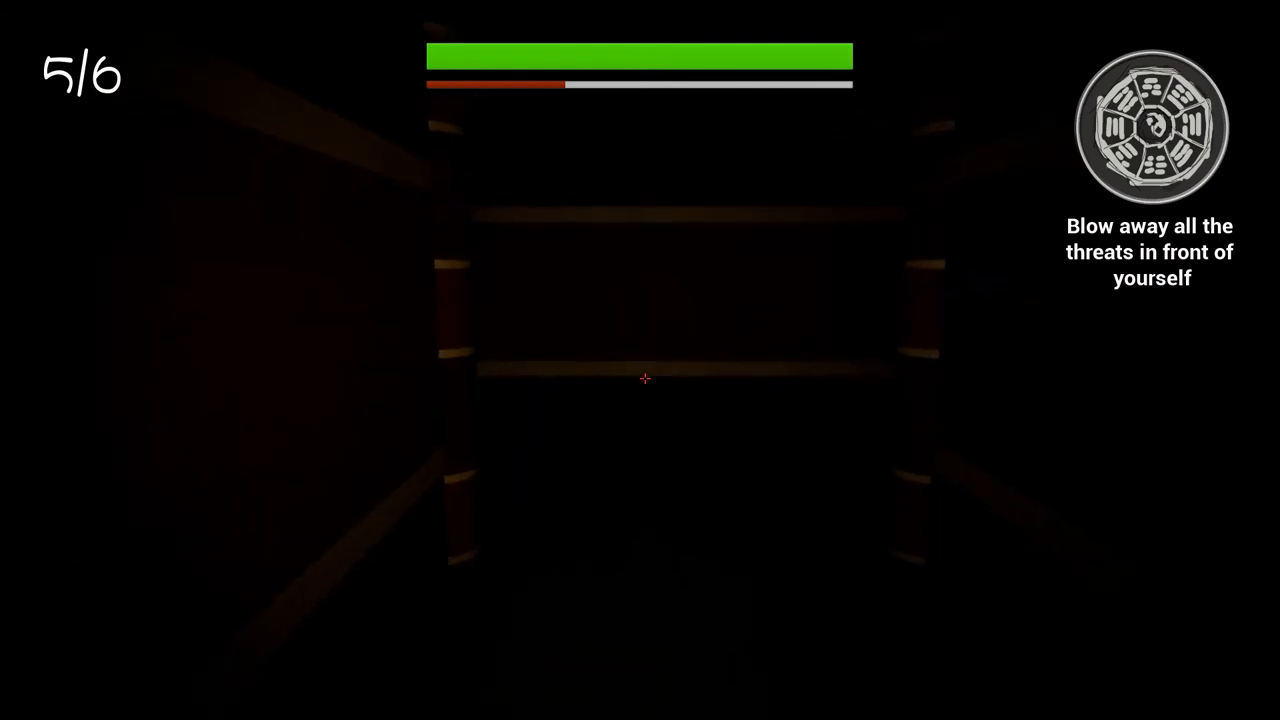
mouse_move(640, 360)
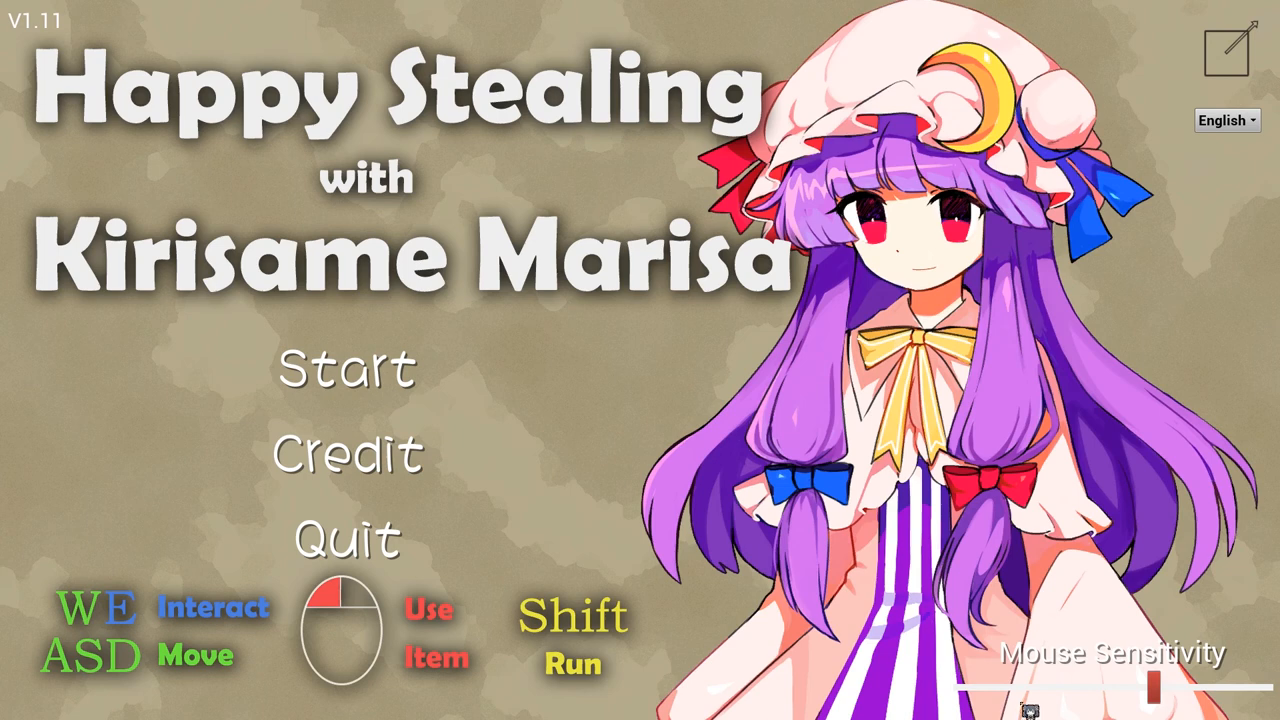
mouse_move(1128, 600)
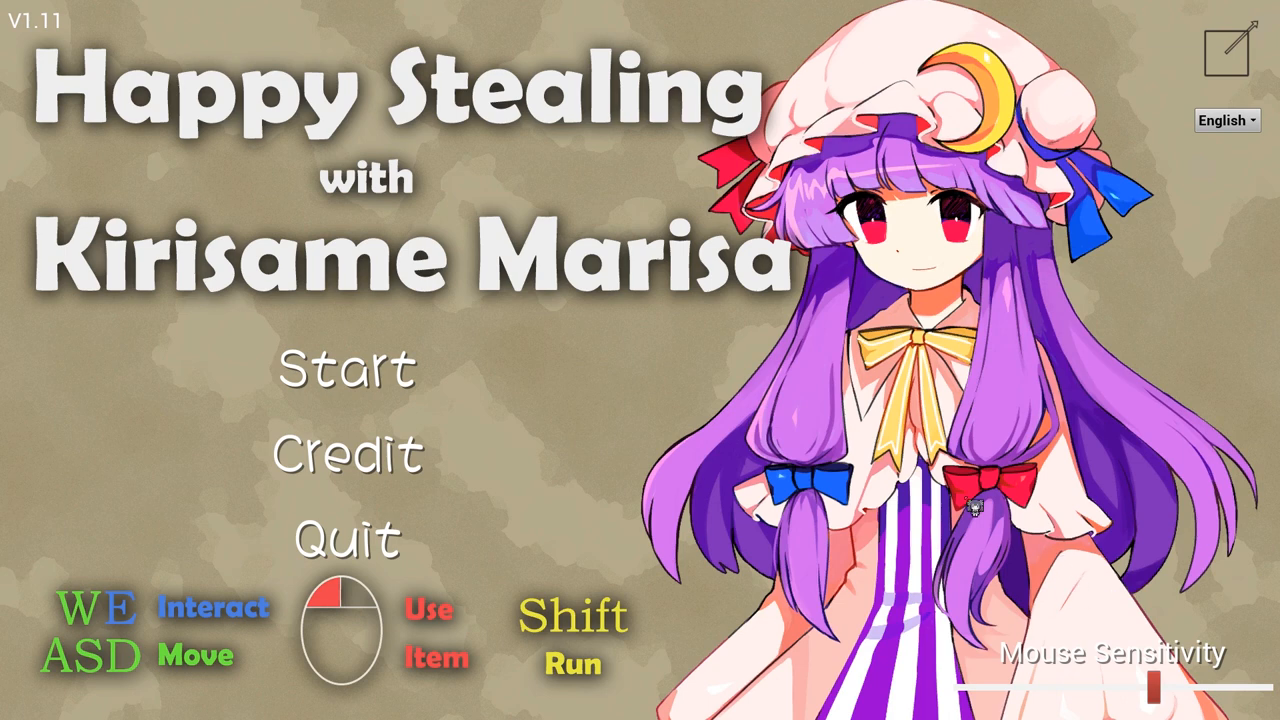
mouse_move(716, 424)
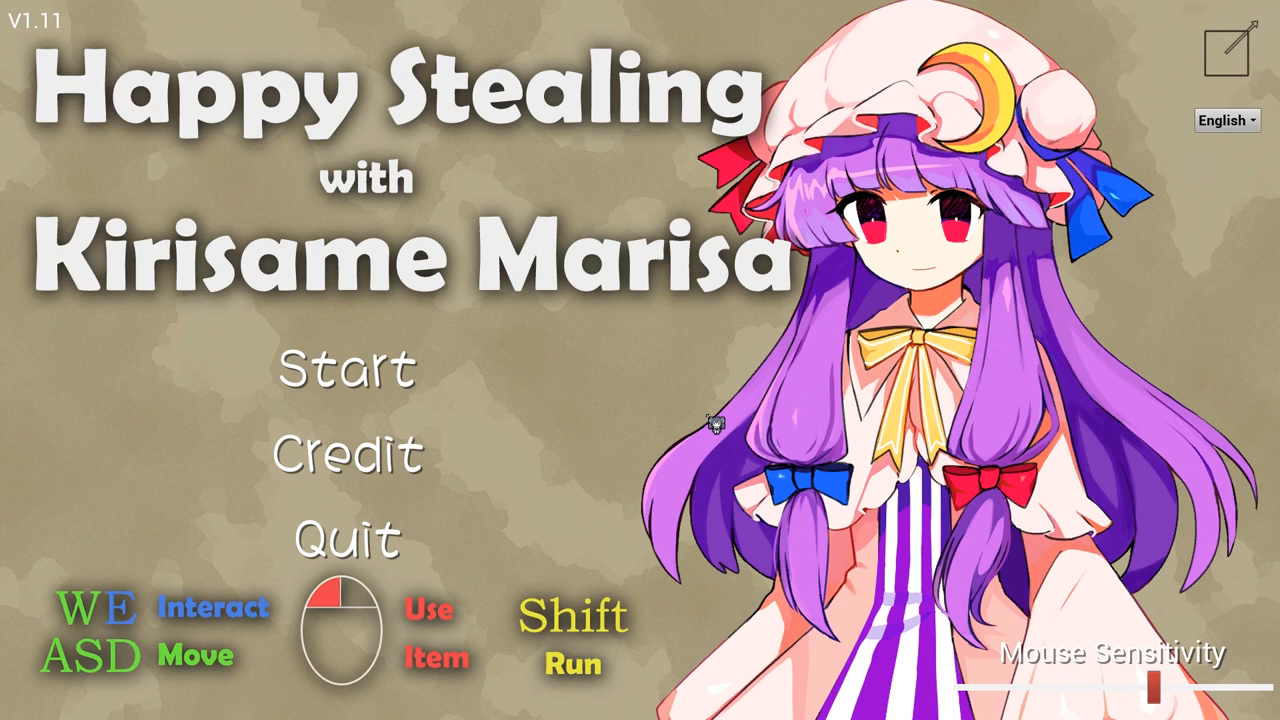
mouse_move(644, 308)
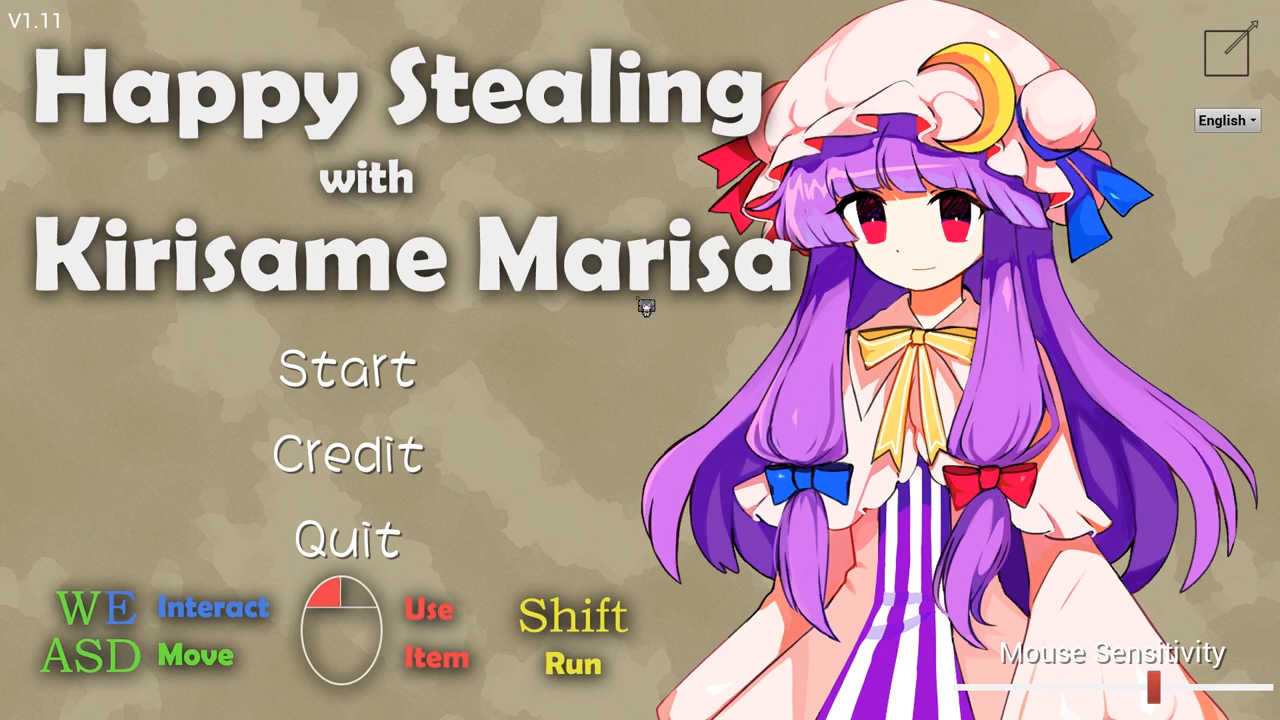
mouse_move(672, 348)
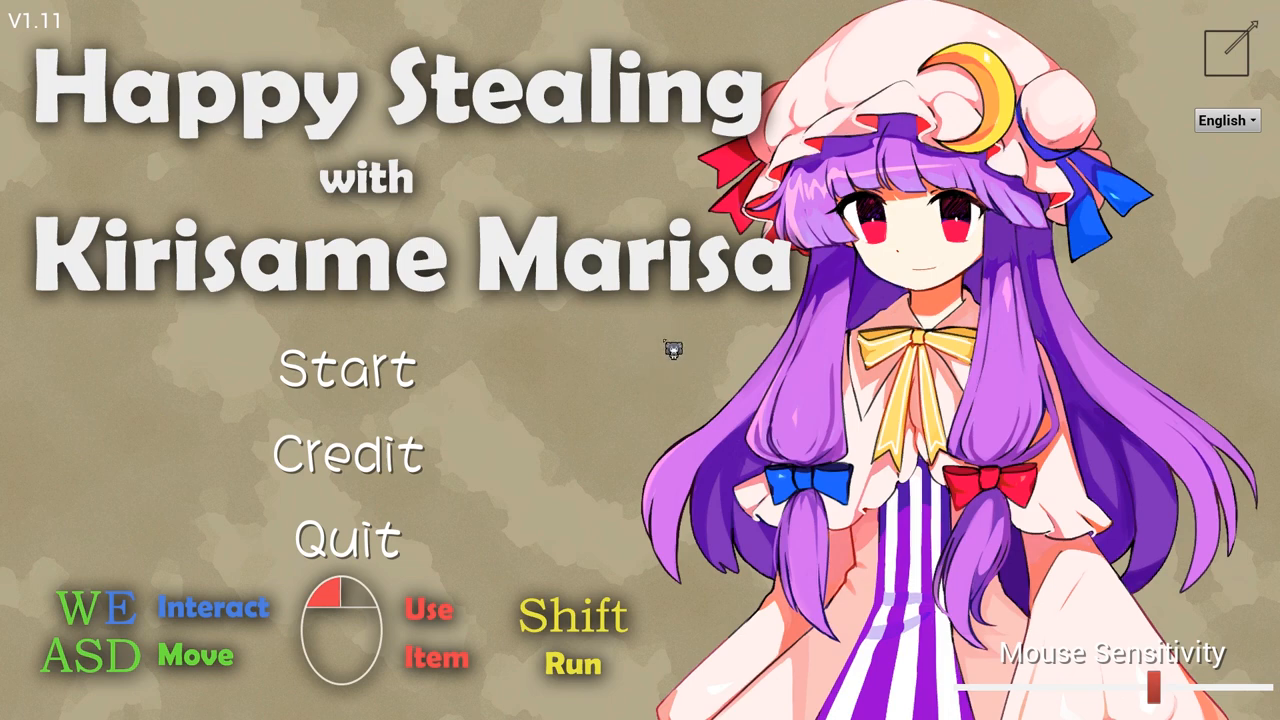
mouse_move(222, 382)
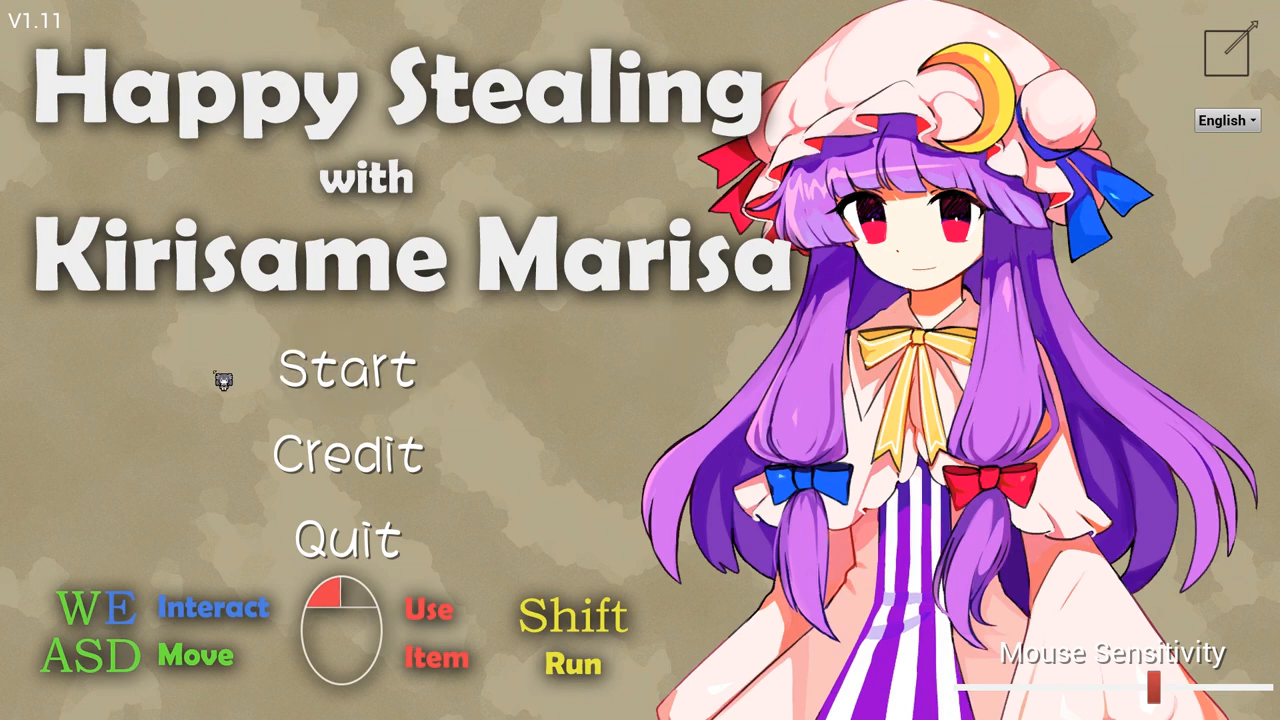